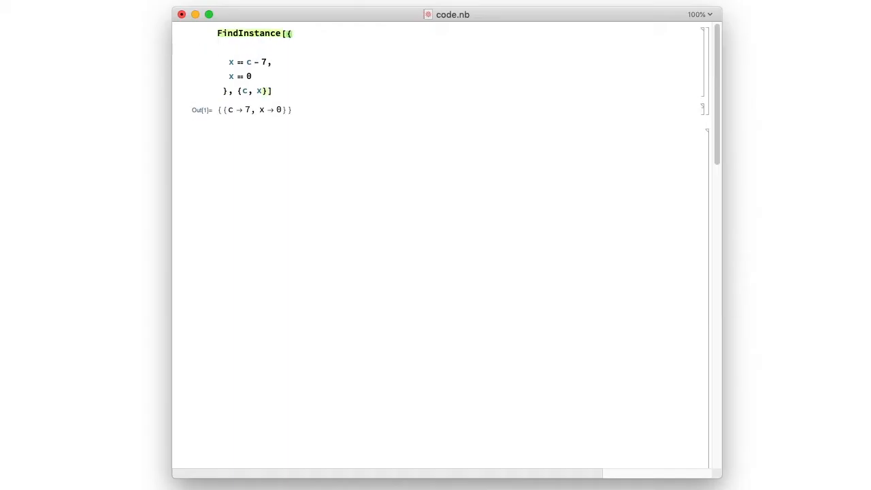
text(c > 10,)
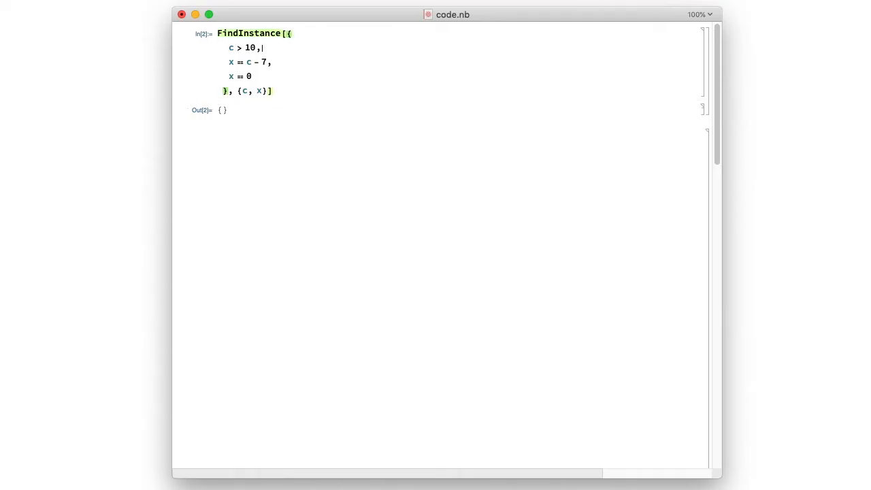
text(5)
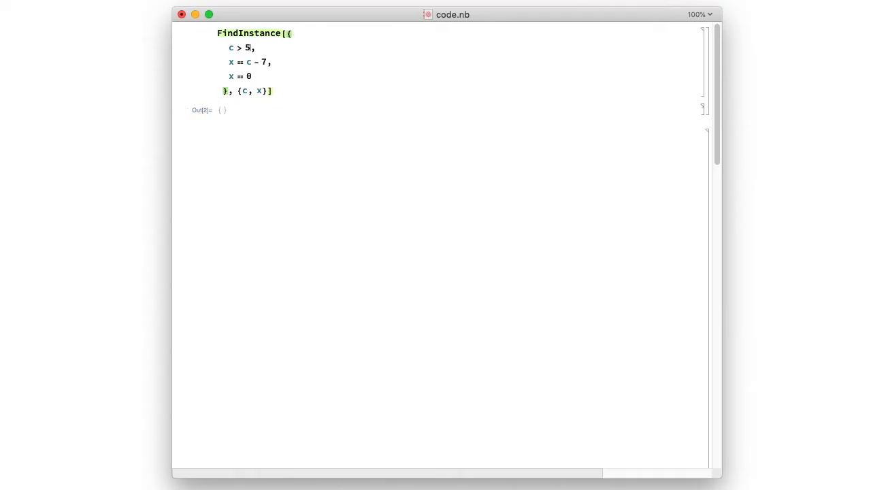